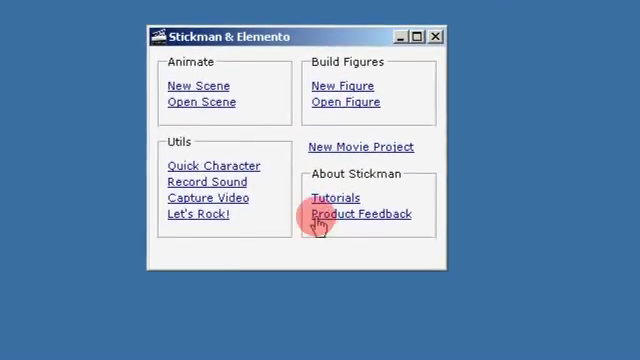
Choose New Figure in the launcher to open Skeletonizer with an empty canvas
left_click(361, 214)
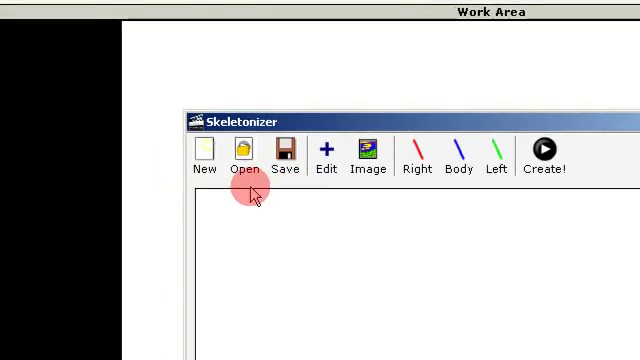
Open the existing stick skeleton with red right limbs, green left limbs and blue body
left_click(244, 155)
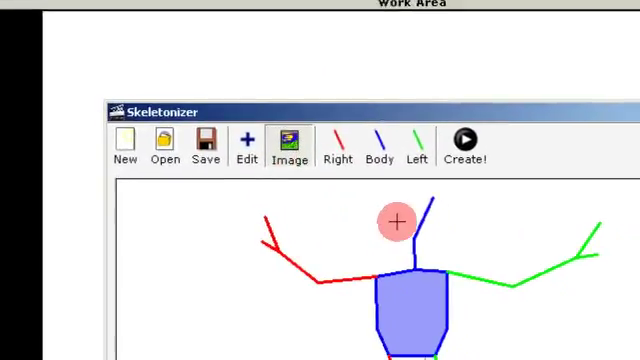
Attach head.PNG to the head bone with its green background removed
left_click(165, 145)
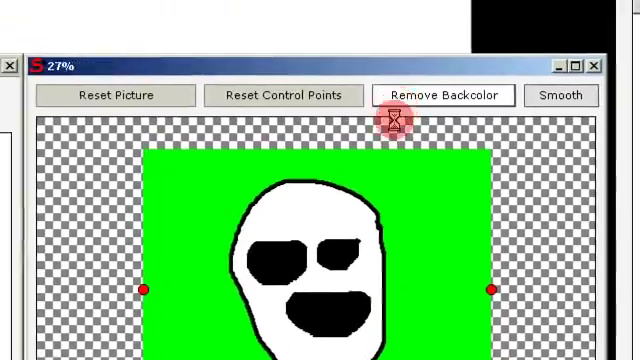
left_click(442, 95)
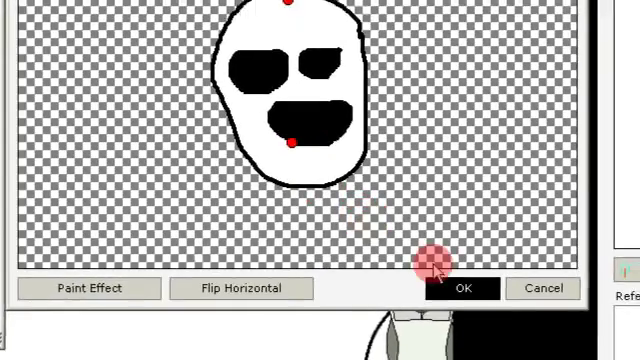
left_click(461, 289)
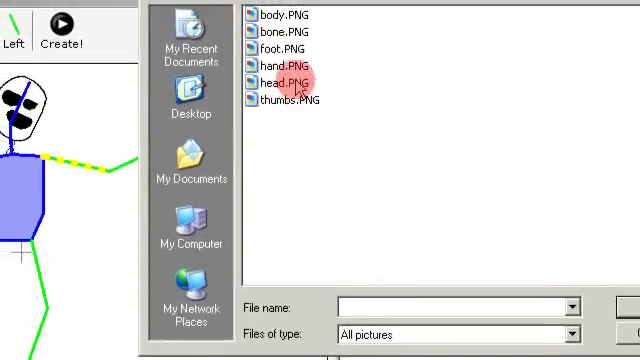
Load bone.PNG onto a green left-arm bone and select the next bone
double_click(281, 82)
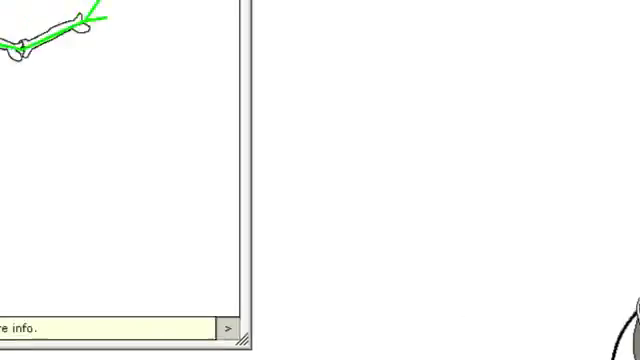
left_click(353, 50)
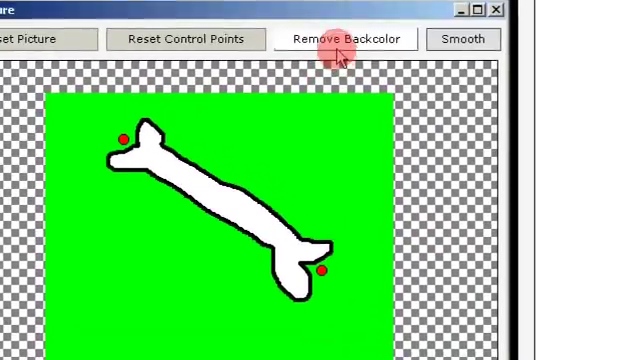
Clear the bone picture's green background and confirm it on the limb
left_click(345, 39)
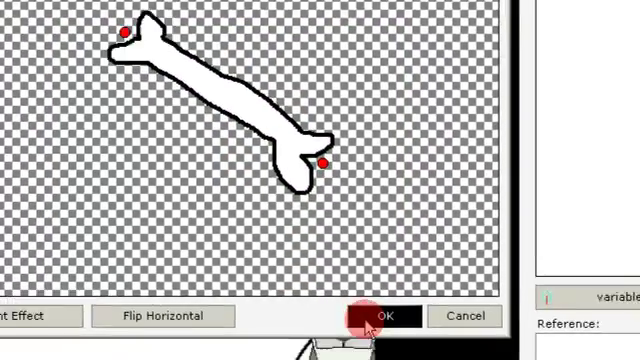
left_click(385, 316)
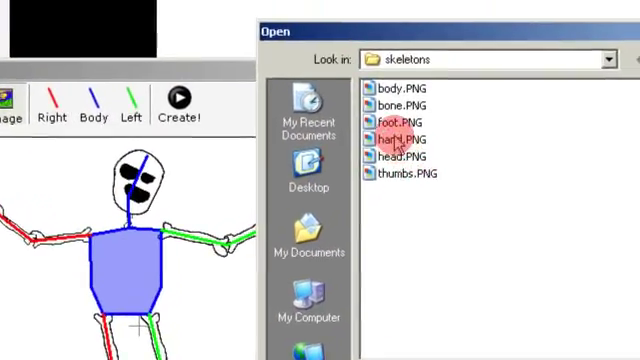
Attach hand.PNG without its green background to the left hand and set the thumb picture's tip point
double_click(402, 137)
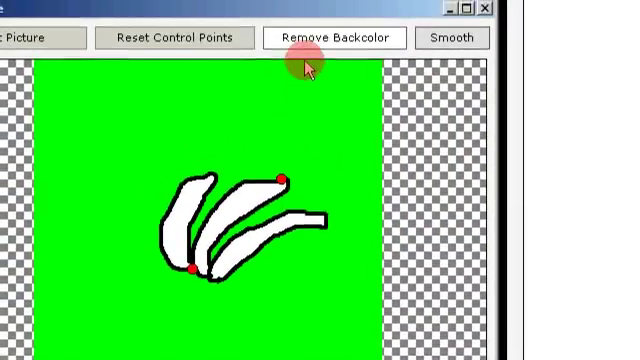
left_click(344, 37)
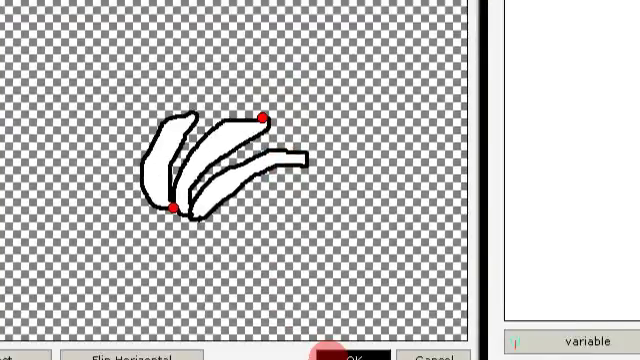
left_click(350, 357)
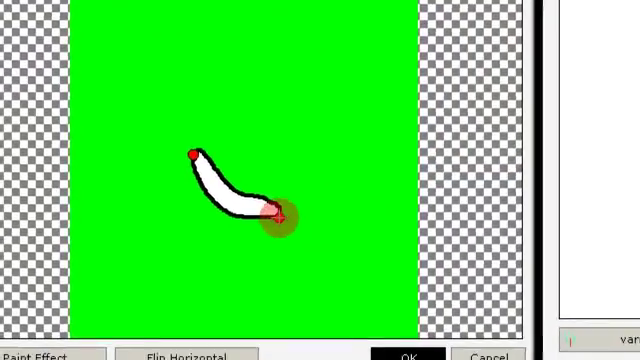
left_click(357, 76)
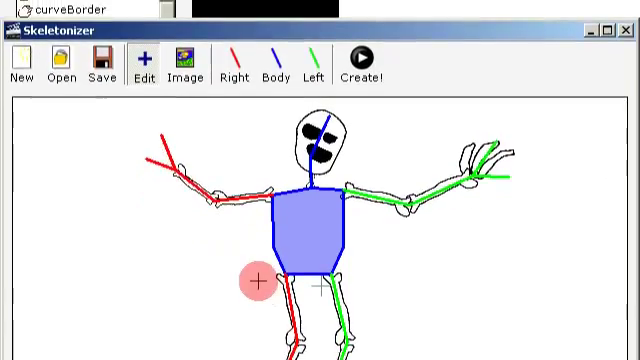
Switch to the Image tool for attaching the thumb picture to another bone
left_click(102, 65)
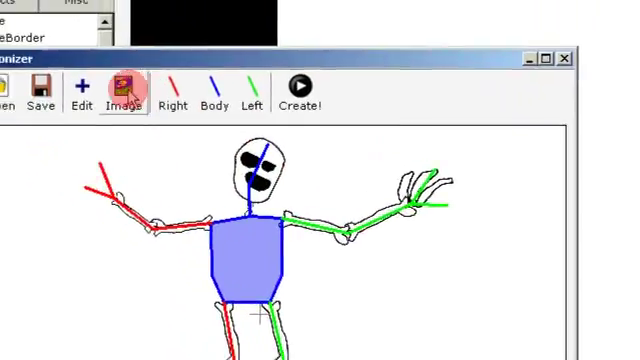
left_click(126, 90)
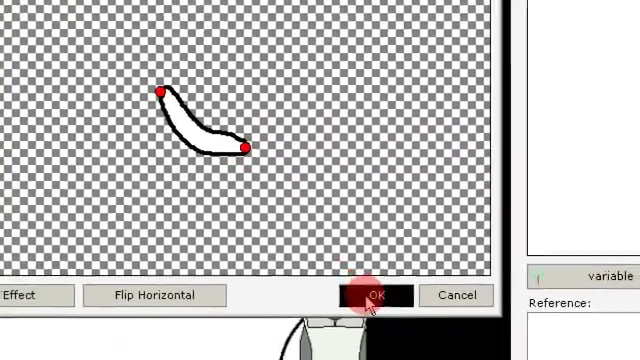
Confirm the thumb picture, place a hand control point, and clear the rib cage's green background
left_click(370, 295)
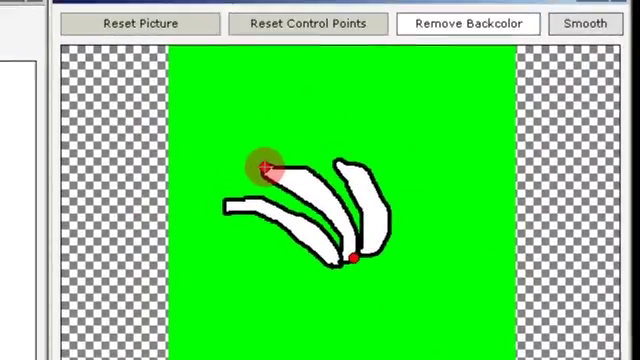
left_click(467, 23)
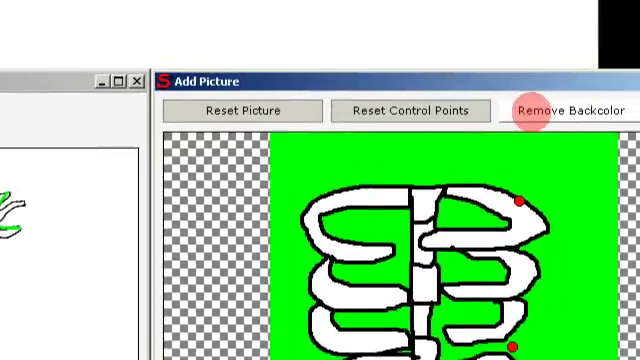
left_click(573, 105)
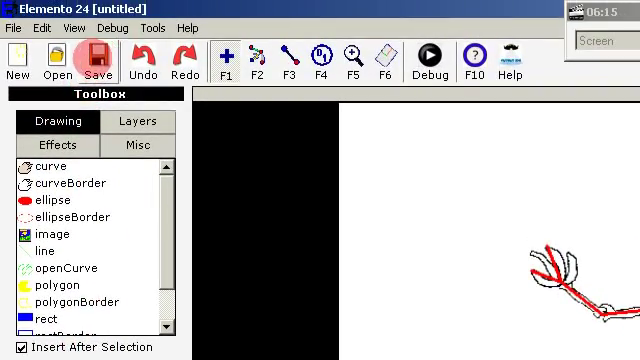
Save the figure as an Elemento document named 'skeleton'
left_click(88, 54)
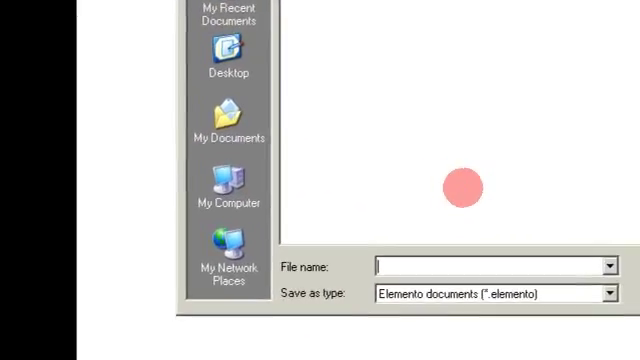
type("sk")
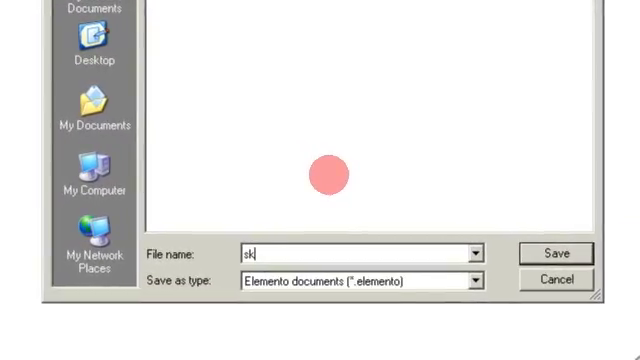
type("eleto")
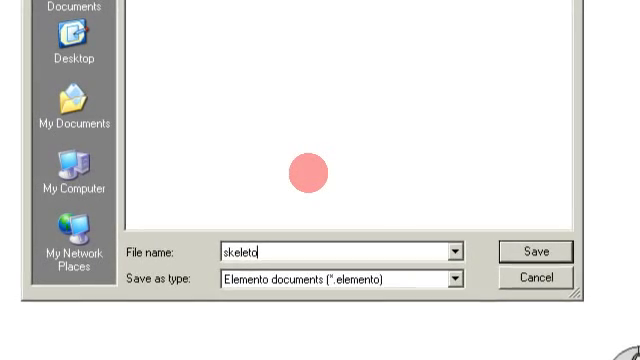
type("n")
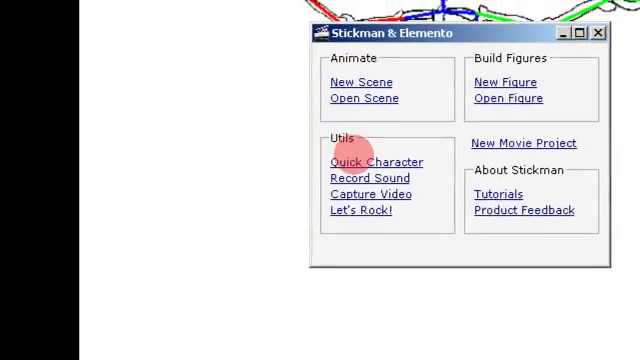
Start a new scene from the launcher for animating the skeleton figure
left_click(376, 162)
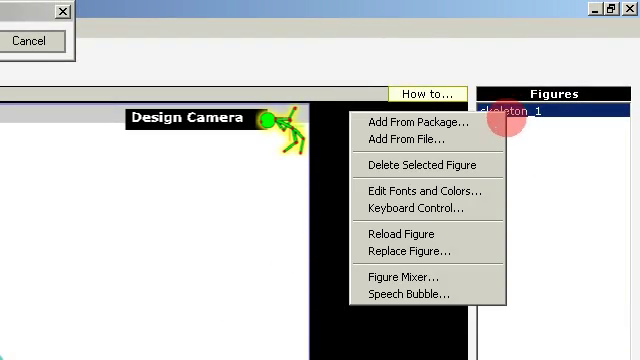
mouse_move(424, 190)
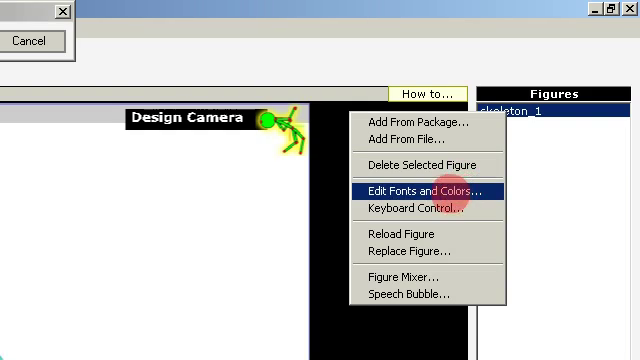
Open skeleton_1's Edit Fonts and Colors settings and show its Z Orders tab
left_click(424, 188)
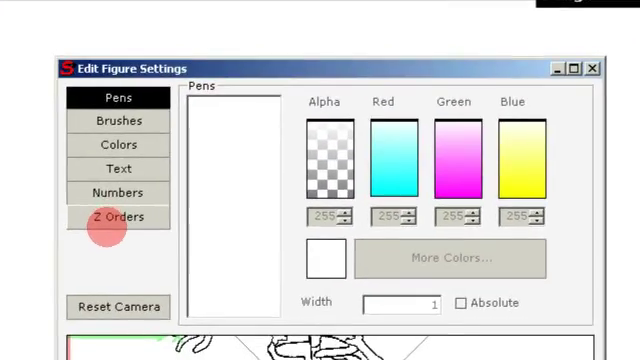
left_click(118, 217)
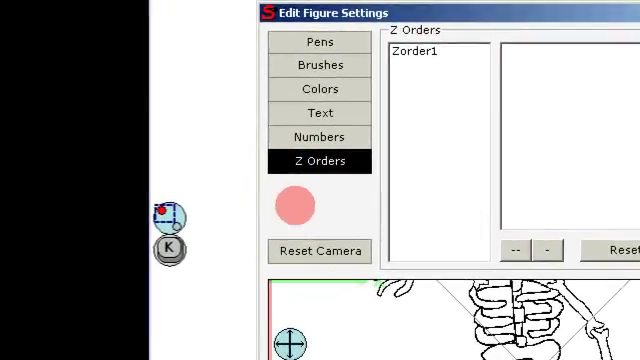
left_click(415, 51)
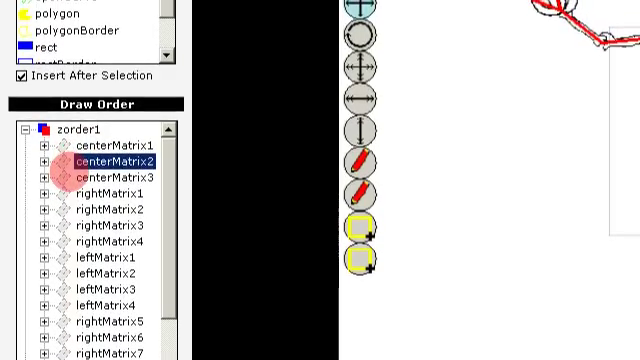
Select centerMatrix2 under zorder1 in Elemento's Draw Order panel
left_click(120, 186)
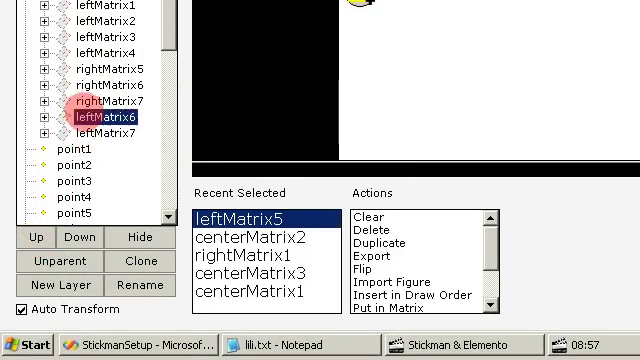
Select leftMatrix6 and move it up above rightMatrix7 in the draw order
left_click(34, 237)
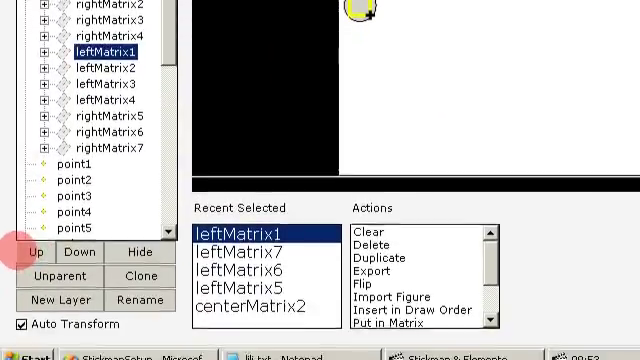
Raise leftMatrix1 through leftMatrix3 above the right-side matrices in the draw order
left_click(32, 237)
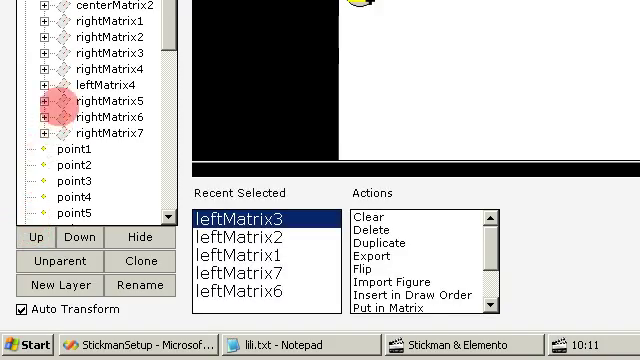
left_click(35, 237)
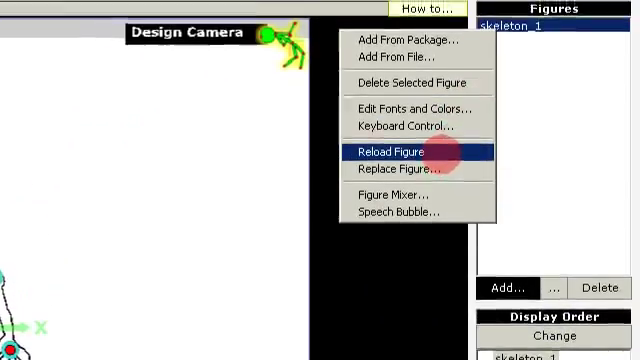
Reload skeleton_1 from its Elemento file via the Figures '...' menu
left_click(388, 151)
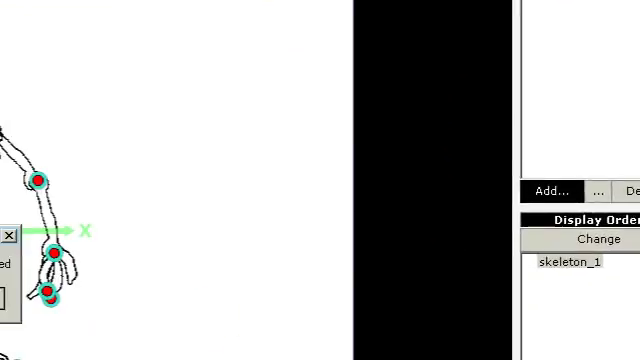